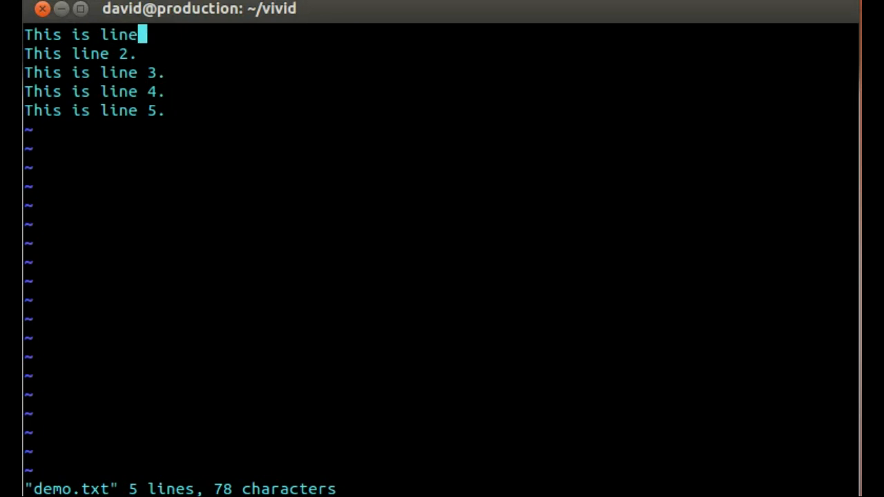
# Step: Overtype the end of line 1 in replace mode so it reads "This is line 1."
pyautogui.write('1.')
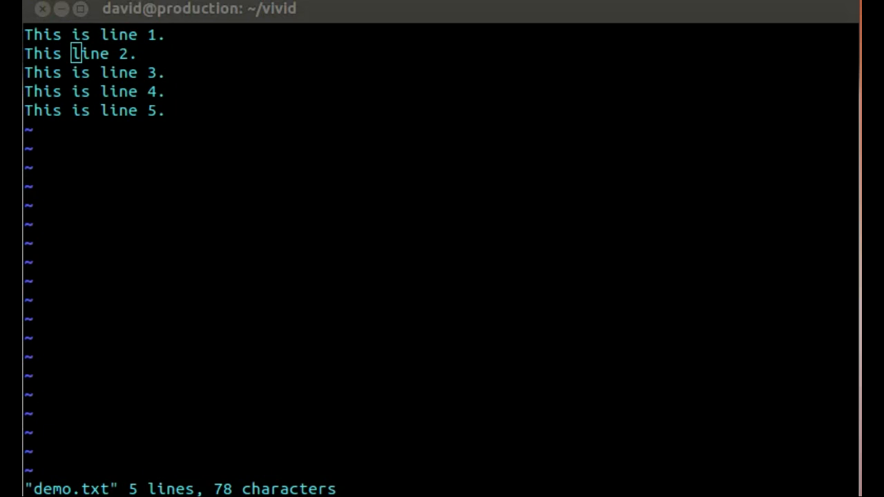
pyautogui.moveTo(161, 66)
pyautogui.write('is ')
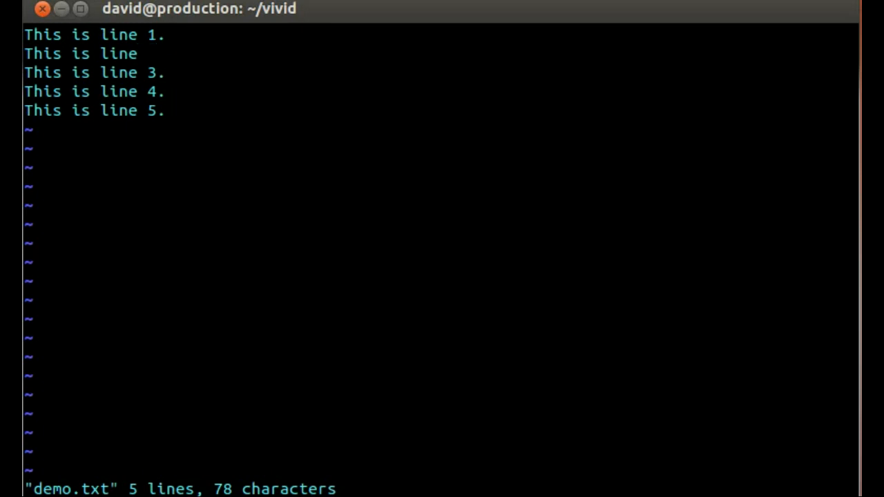
# Step: Overtype line 2 in replace mode so it reads "This is line 2."
pyautogui.write('2.')
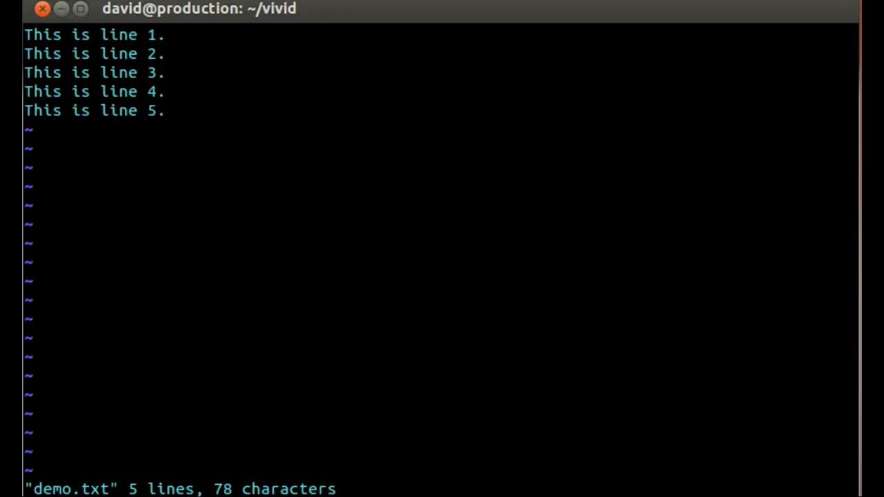
pyautogui.moveTo(197, 133)
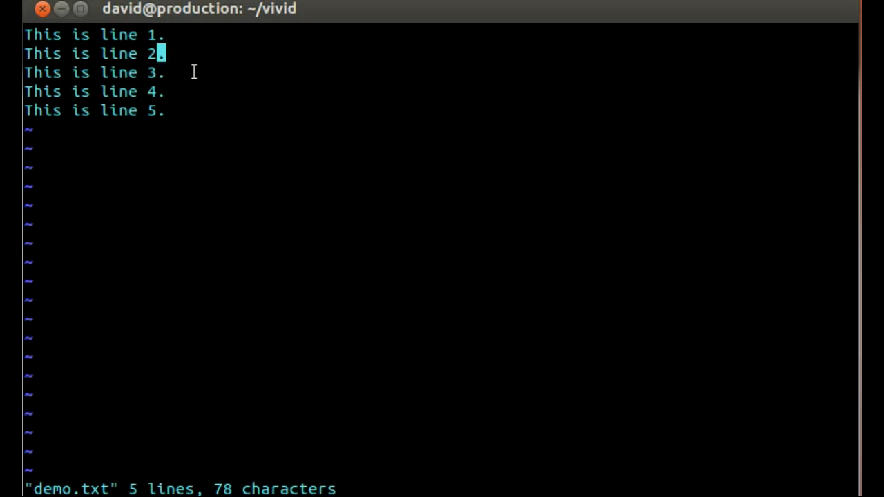
# Step: Leave replace mode, save and quit demo.txt, and clear the stray character at the shell prompt
pyautogui.press('h')
pyautogui.write('X')
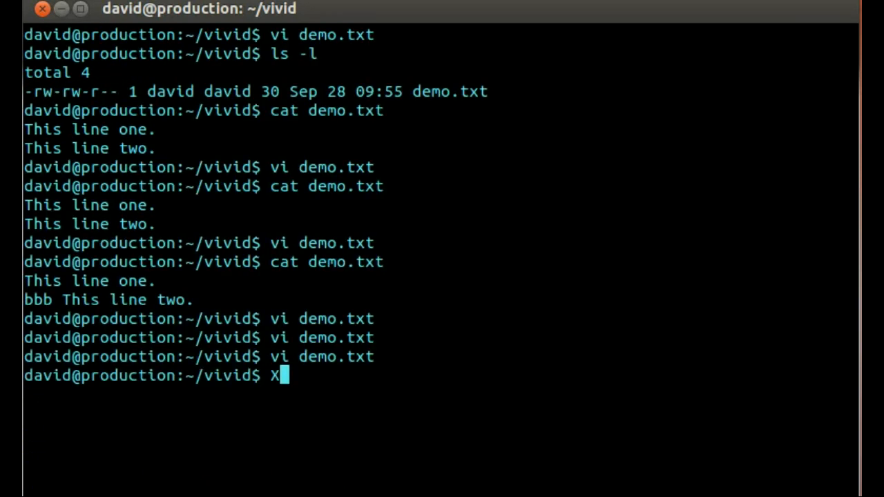
pyautogui.press('BackSpace')
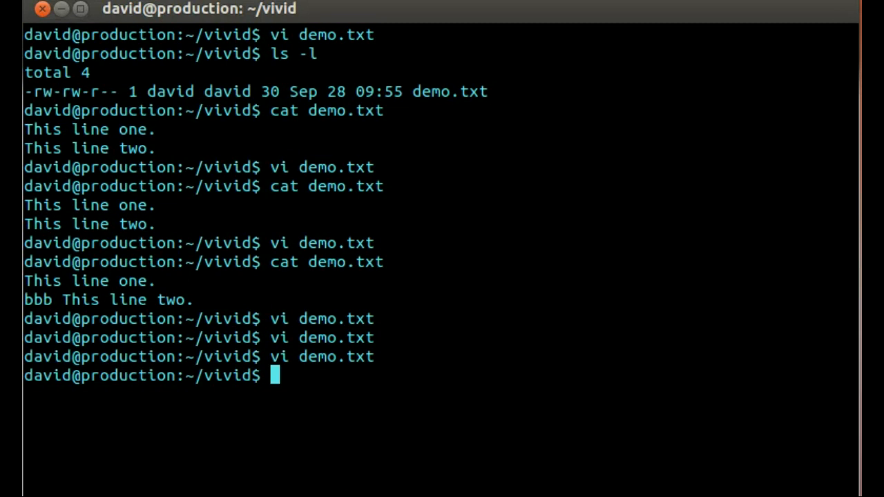